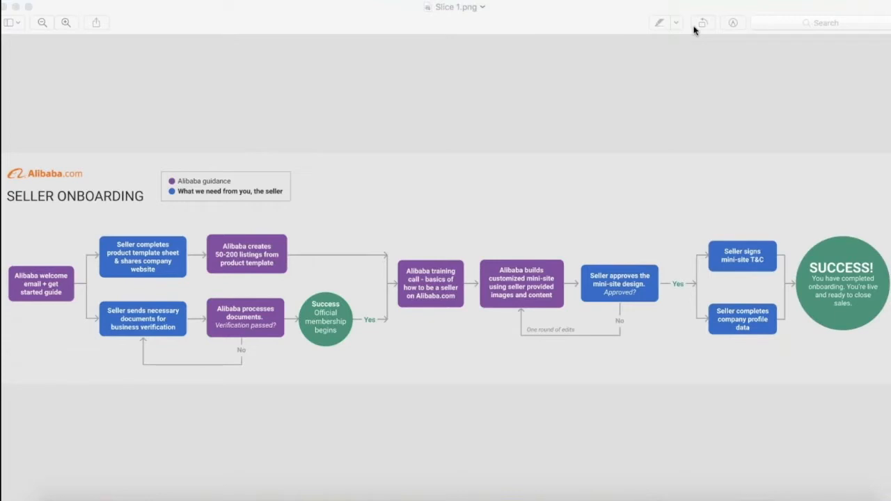
pyautogui.moveTo(30, 293)
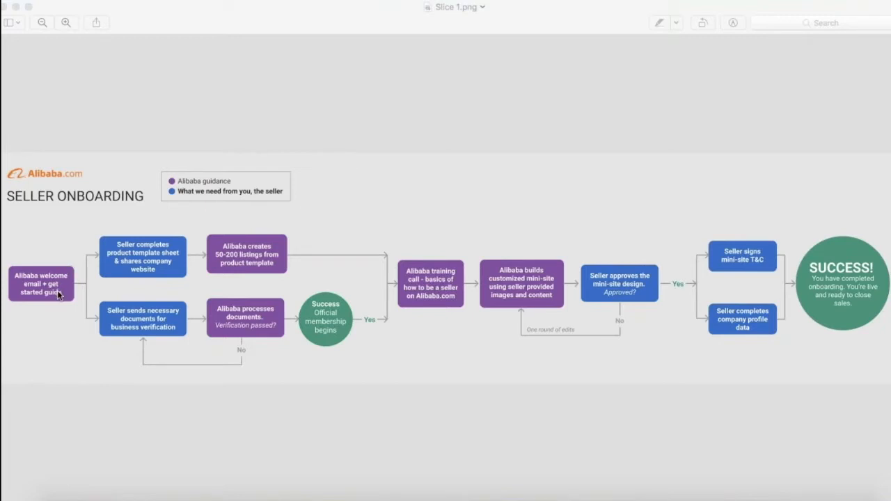
pyautogui.moveTo(58, 300)
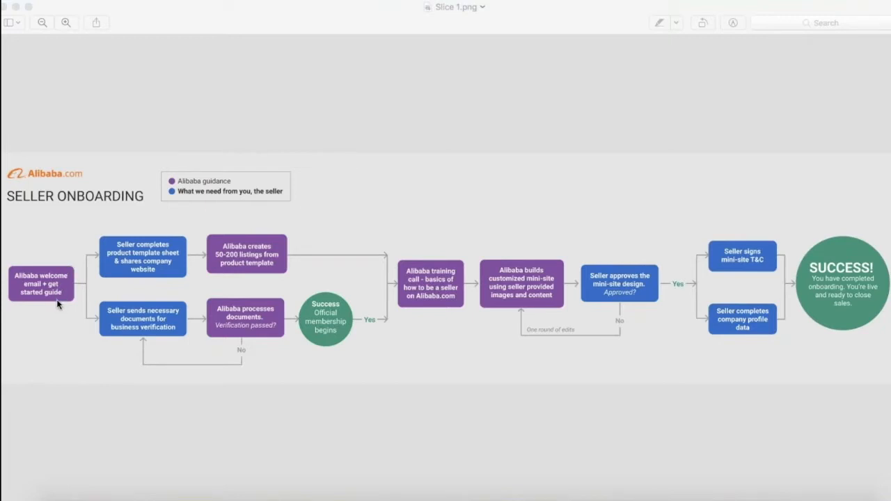
pyautogui.moveTo(49, 295)
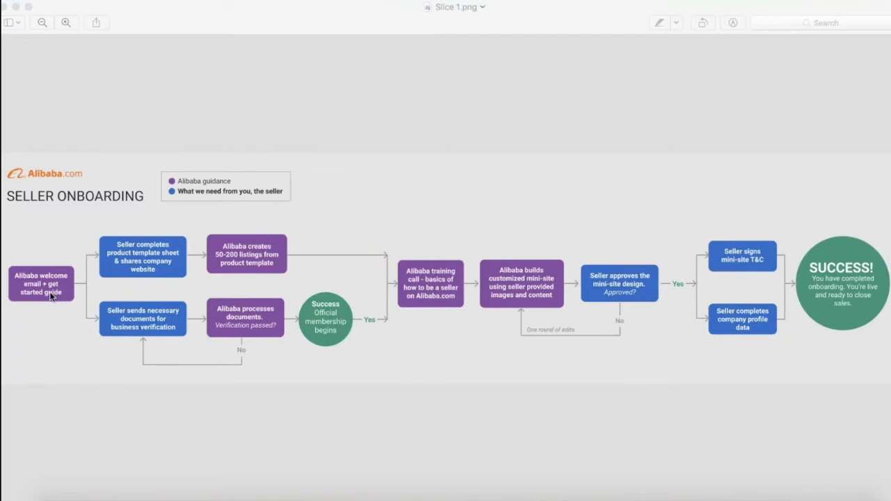
pyautogui.moveTo(117, 323)
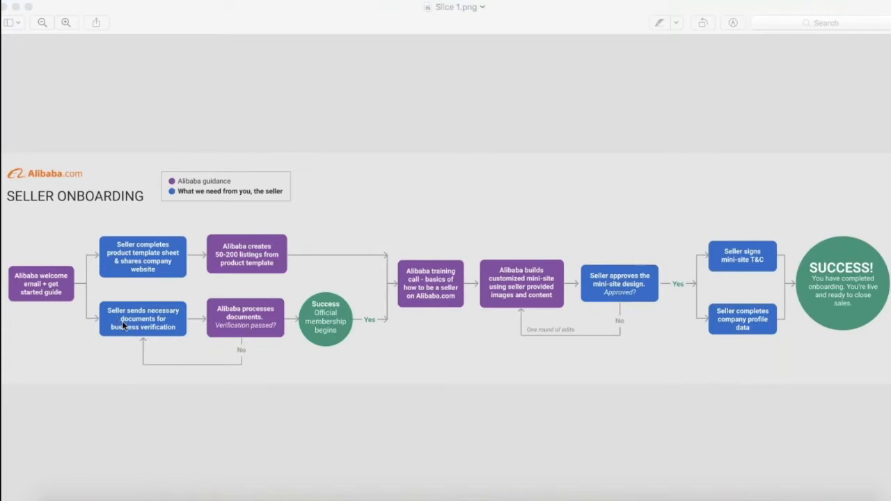
pyautogui.moveTo(123, 245)
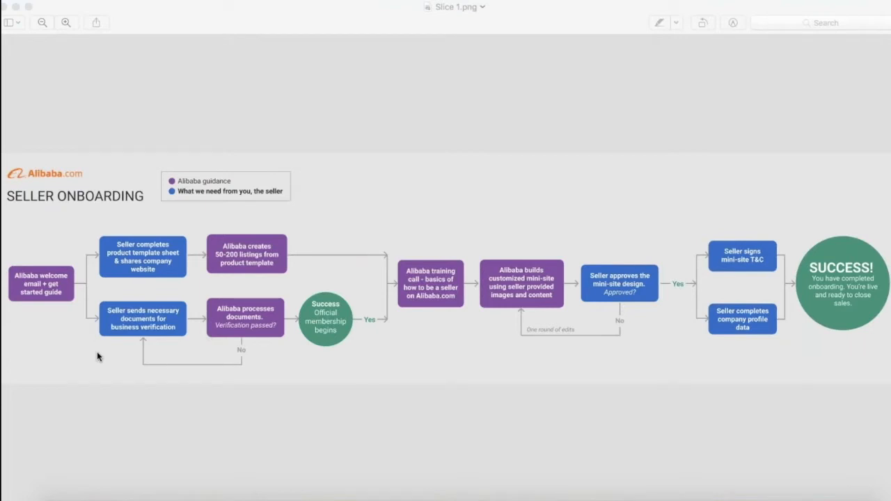
pyautogui.moveTo(142, 340)
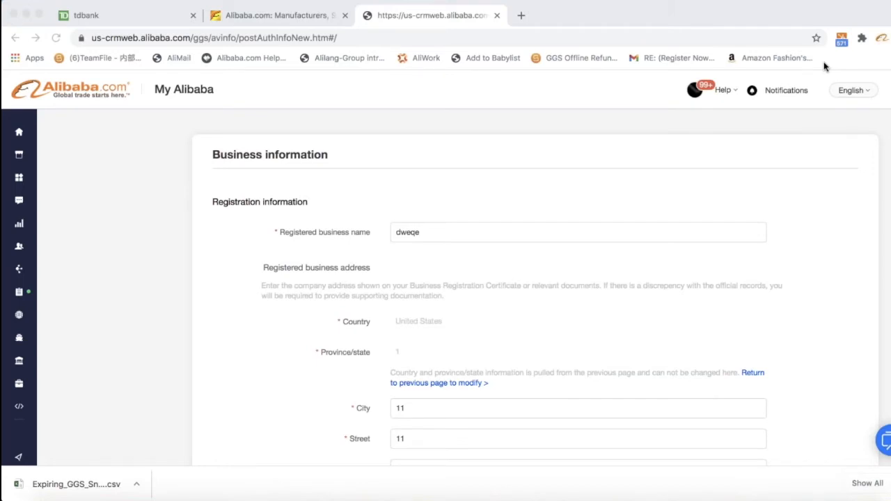
pyautogui.moveTo(510, 173)
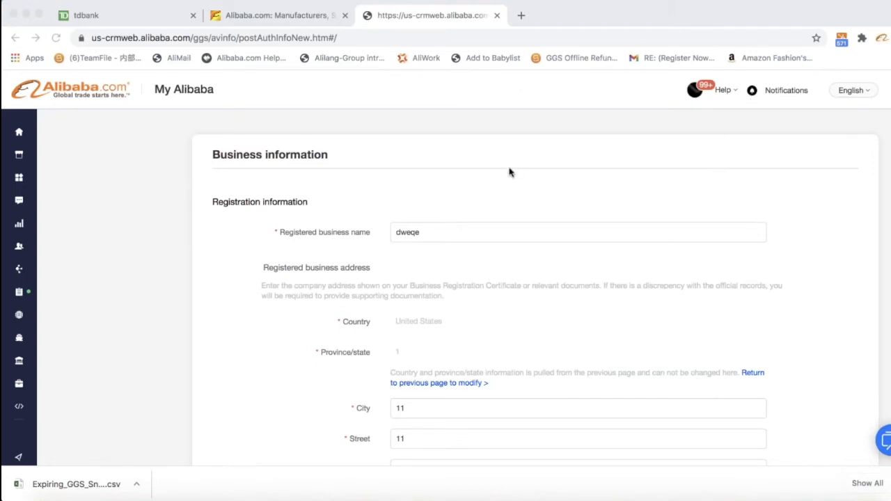
pyautogui.scroll(-3)
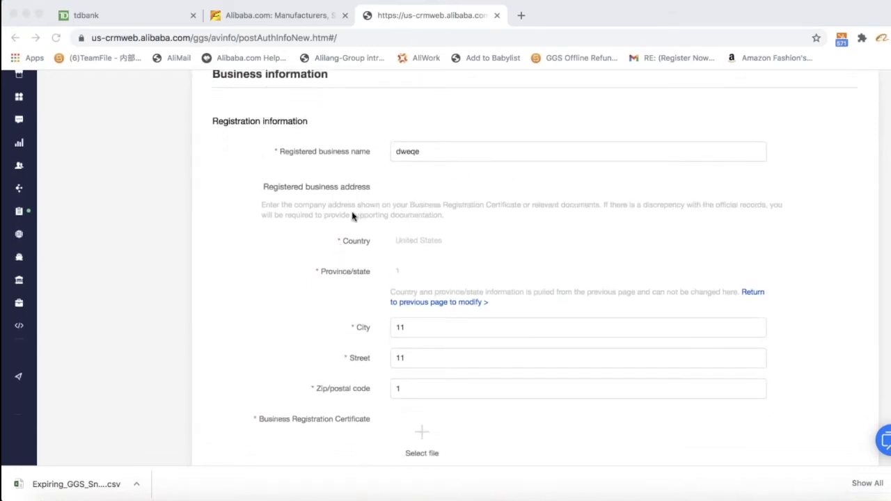
pyautogui.scroll(-3)
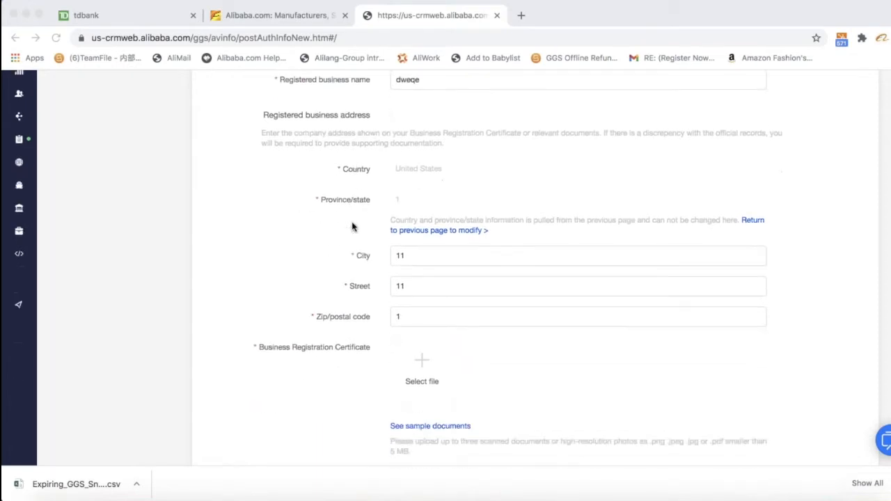
pyautogui.scroll(-3)
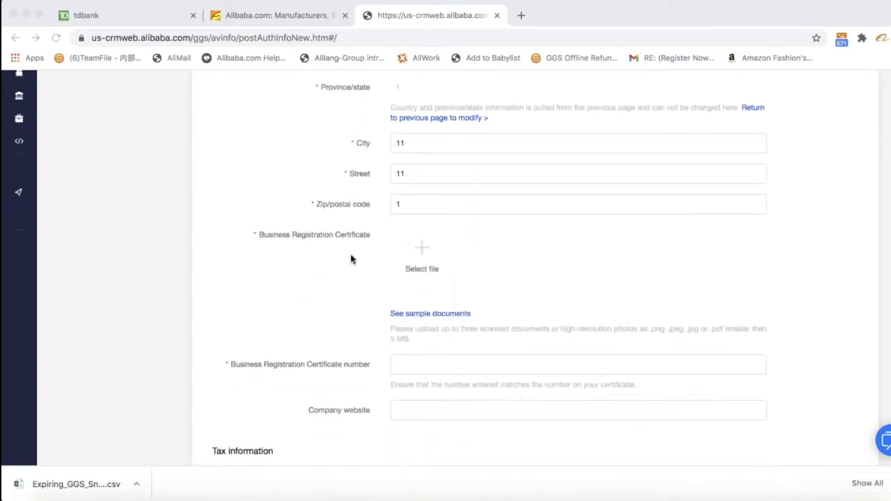
pyautogui.scroll(-3)
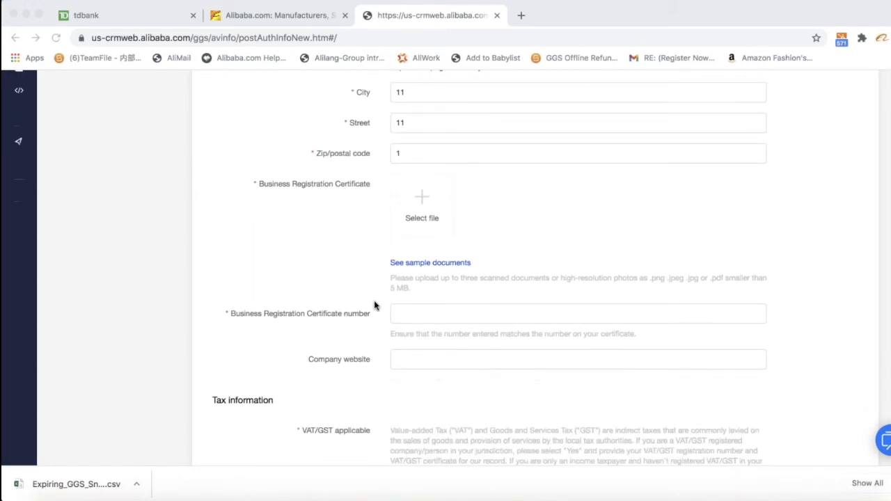
pyautogui.scroll(-3)
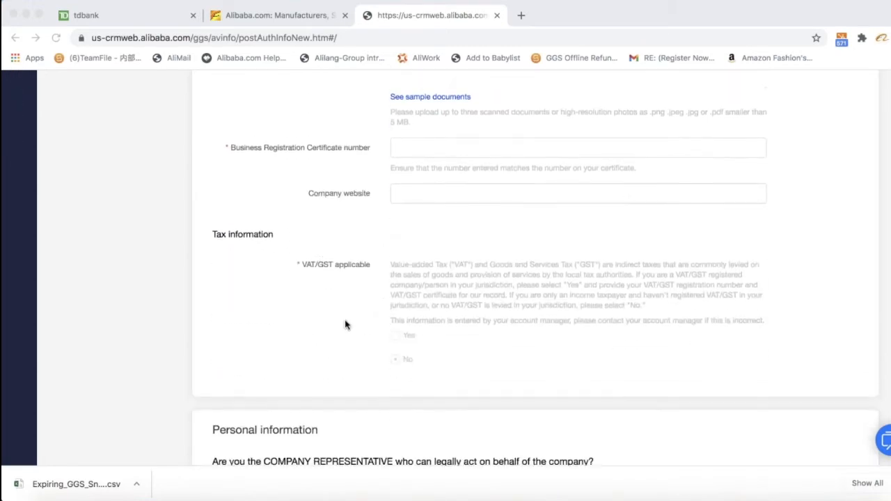
pyautogui.scroll(-3)
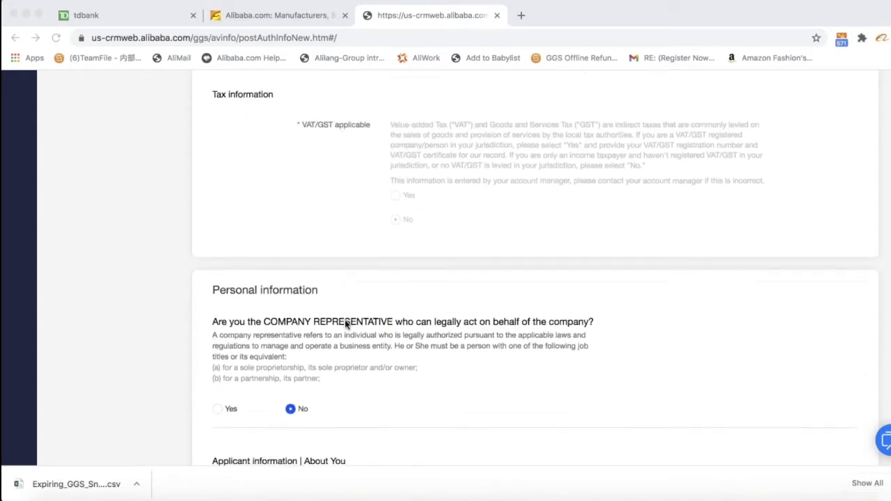
pyautogui.scroll(-3)
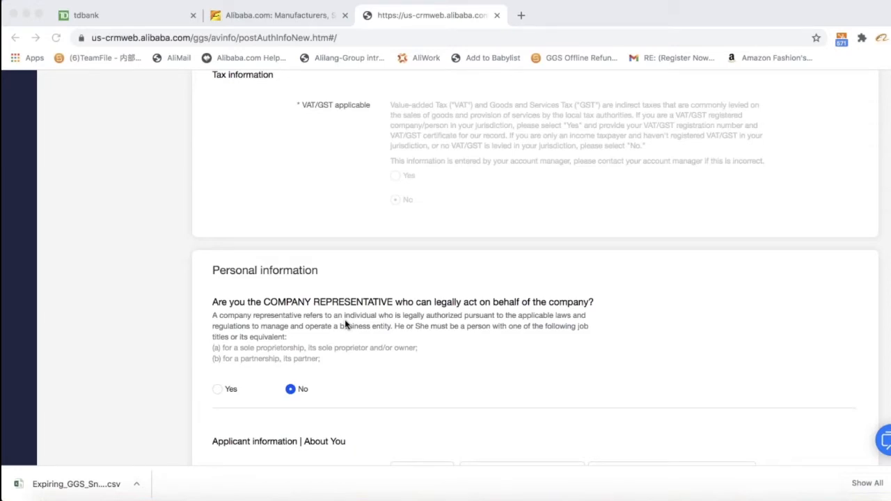
pyautogui.scroll(-3)
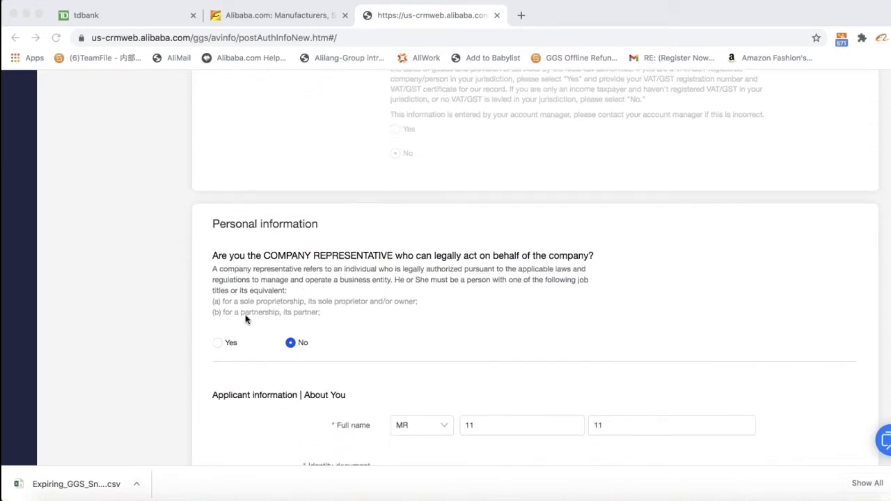
pyautogui.scroll(-3)
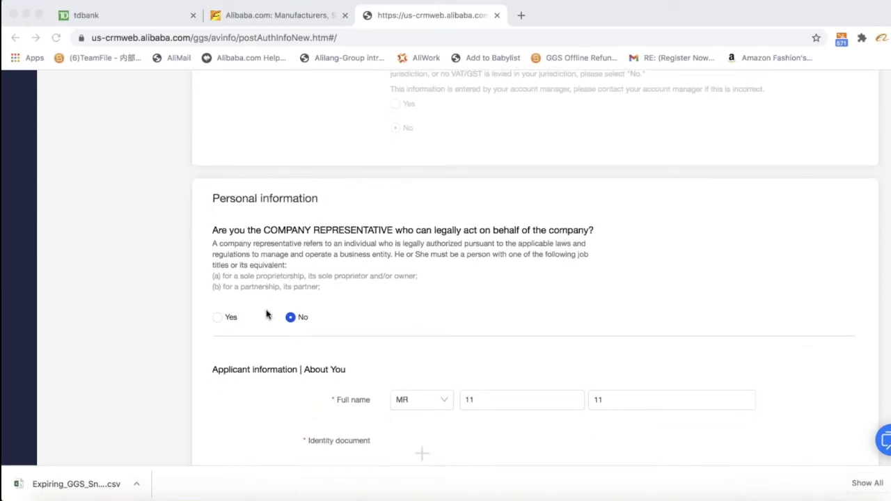
pyautogui.scroll(-3)
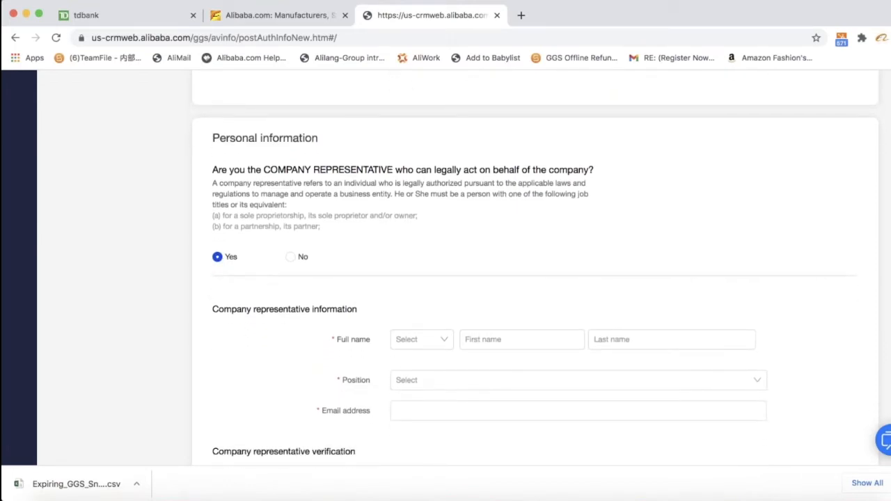
pyautogui.moveTo(263, 341)
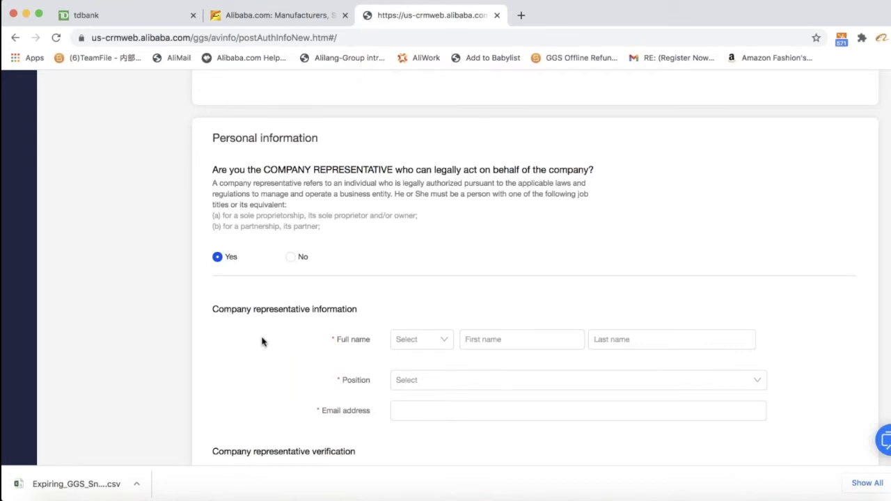
pyautogui.scroll(-3)
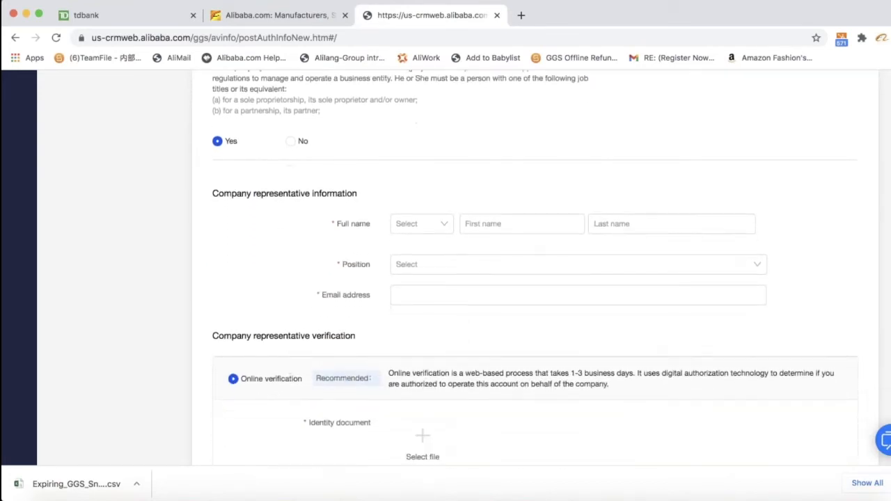
pyautogui.moveTo(406, 204)
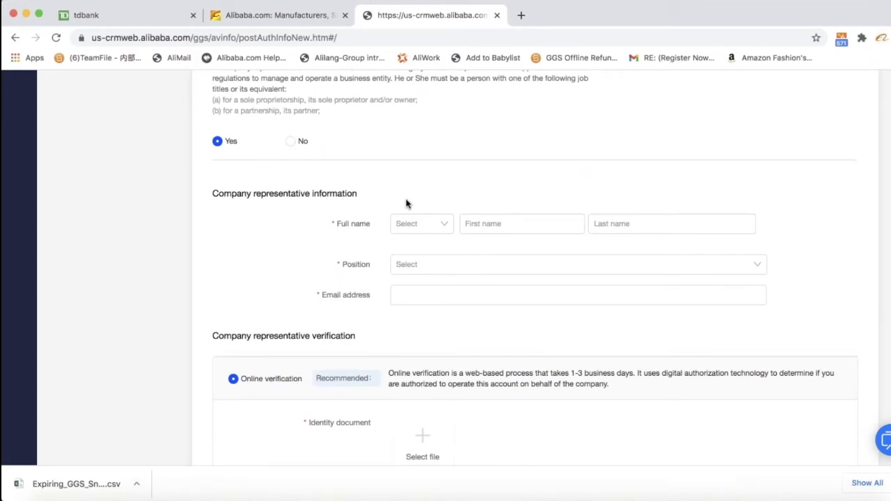
pyautogui.scroll(-3)
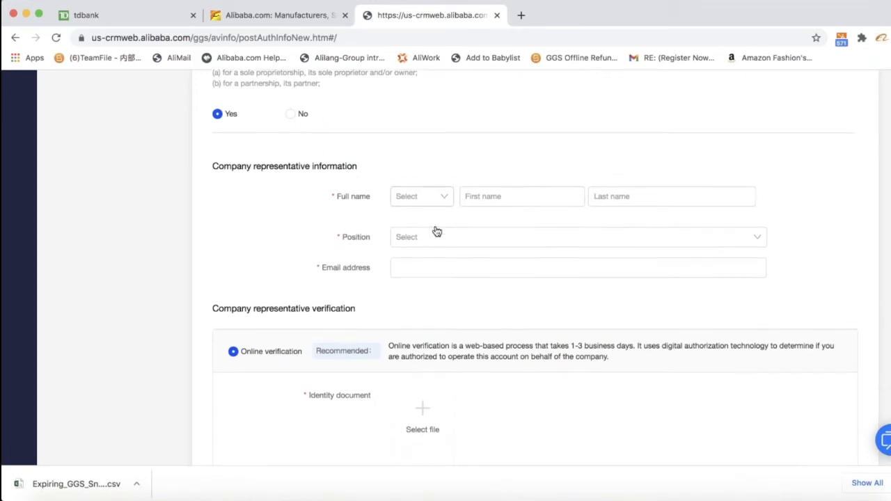
pyautogui.scroll(-3)
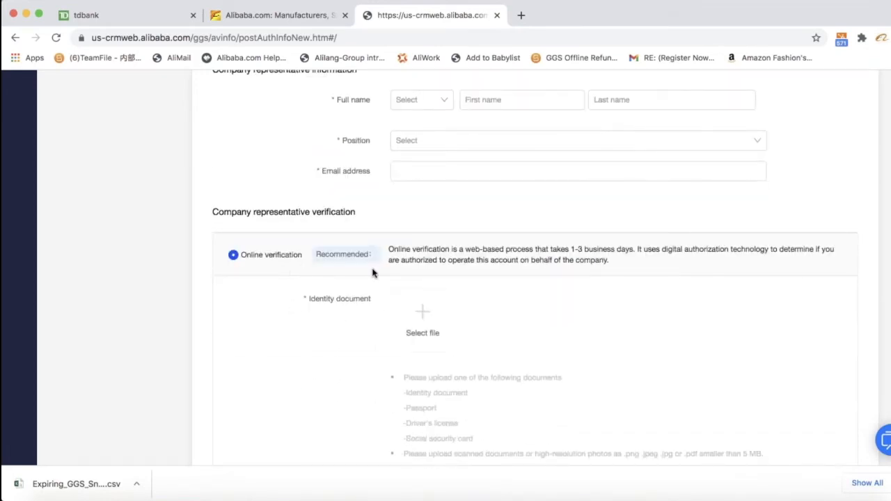
pyautogui.scroll(-3)
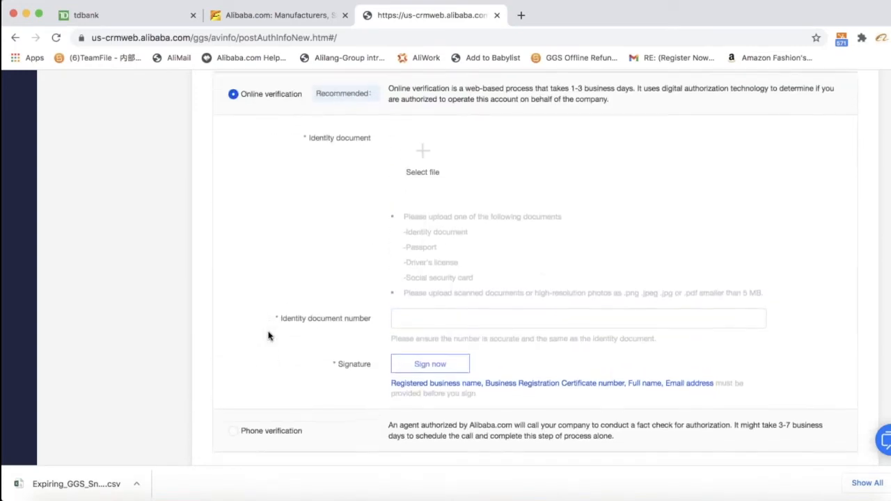
pyautogui.scroll(-3)
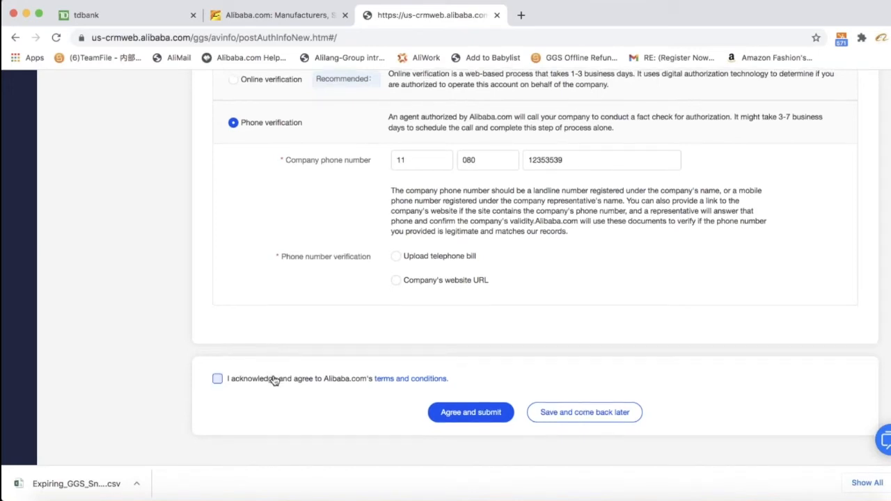
pyautogui.scroll(-3)
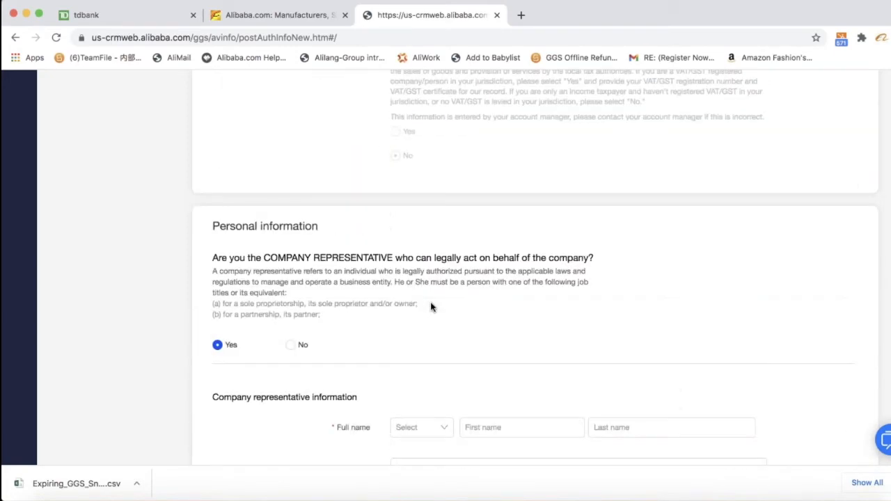
pyautogui.scroll(-3)
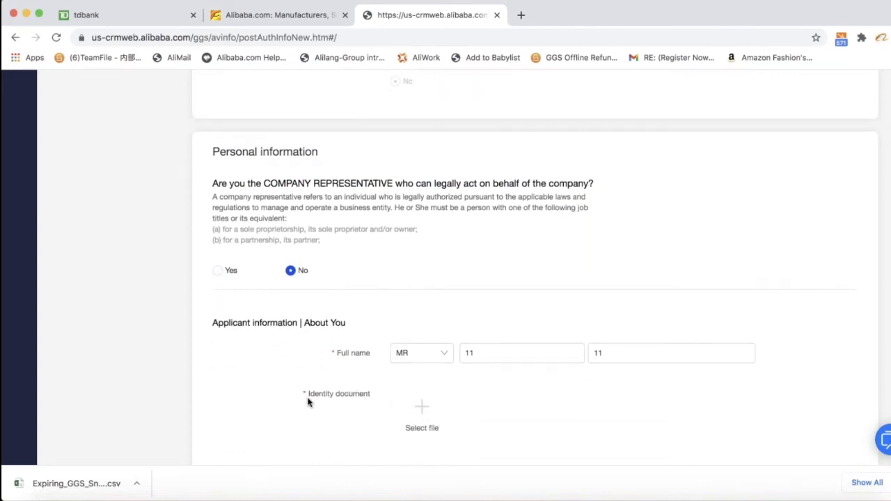
pyautogui.scroll(-3)
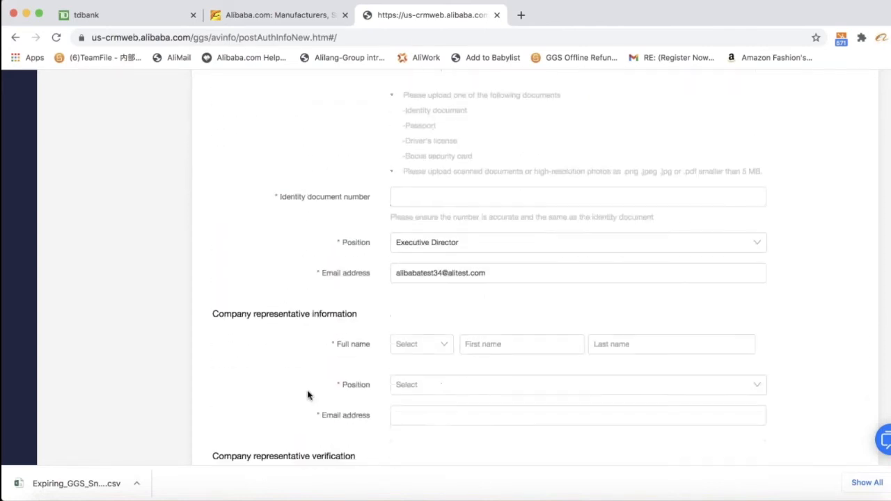
pyautogui.scroll(-3)
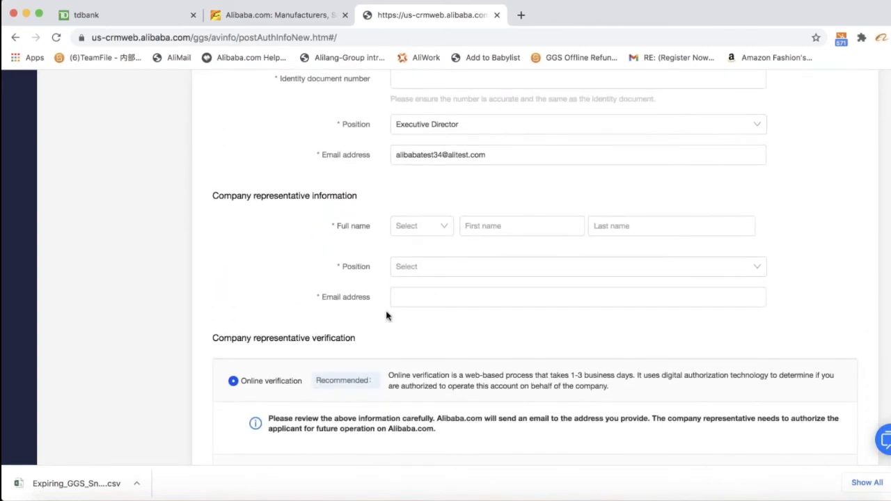
pyautogui.moveTo(332, 253)
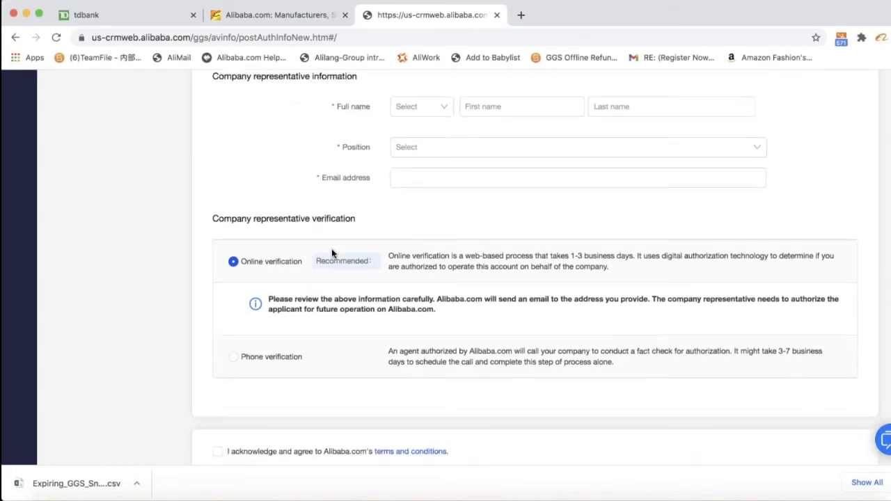
pyautogui.scroll(-3)
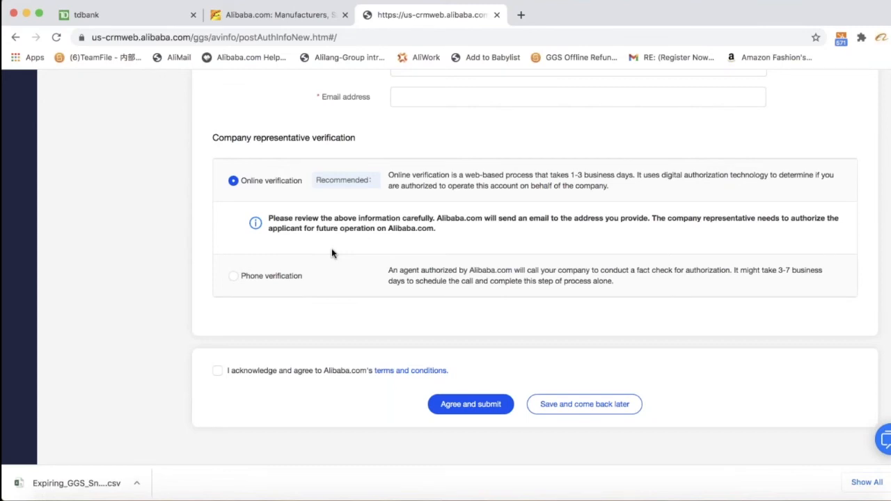
pyautogui.moveTo(483, 330)
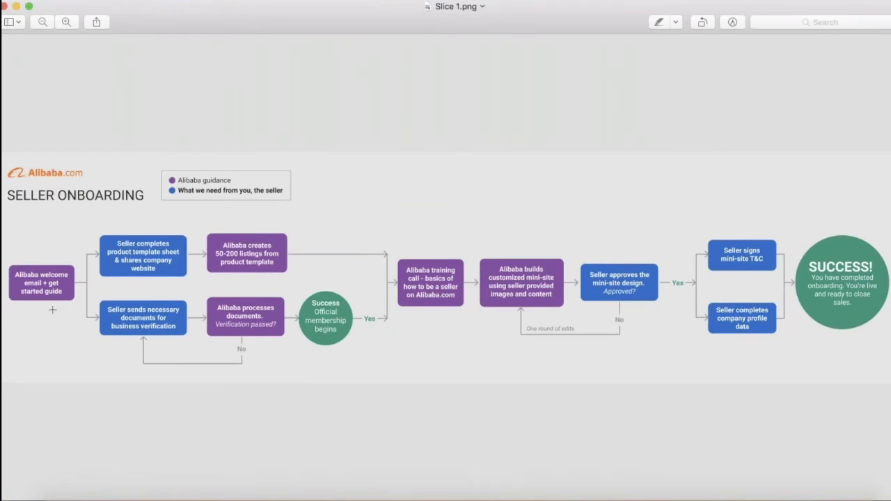
pyautogui.moveTo(251, 337)
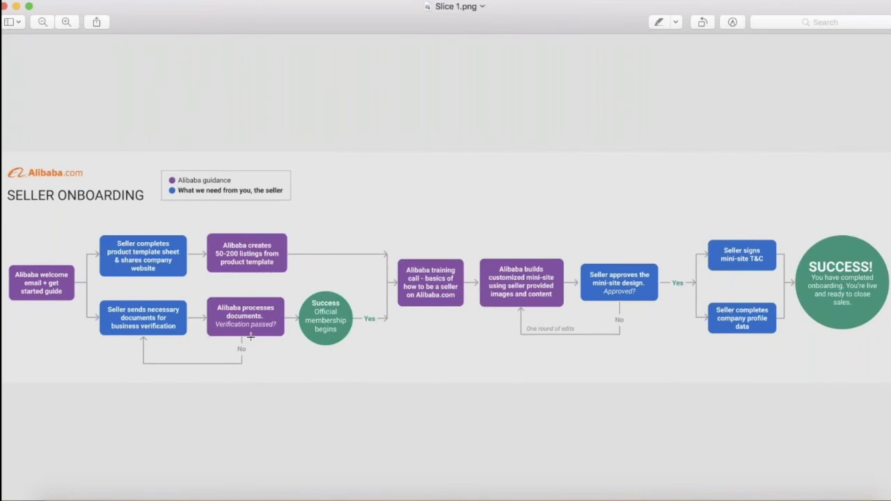
pyautogui.moveTo(230, 259)
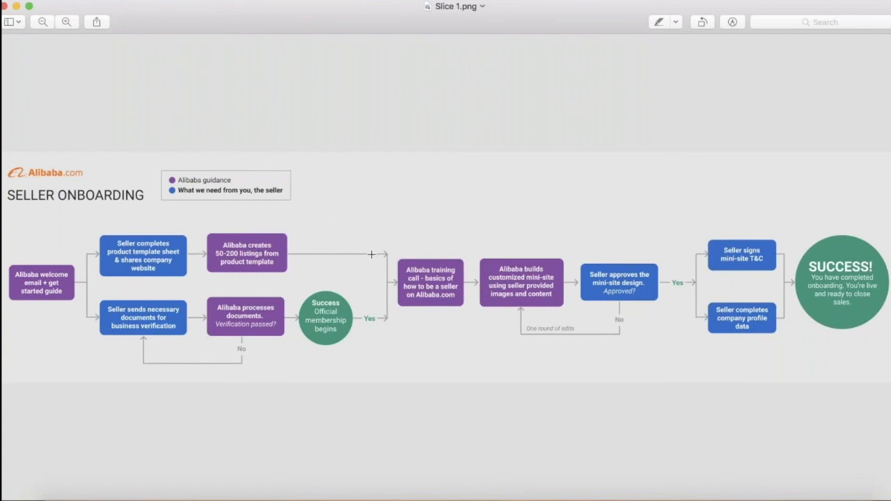
pyautogui.moveTo(447, 319)
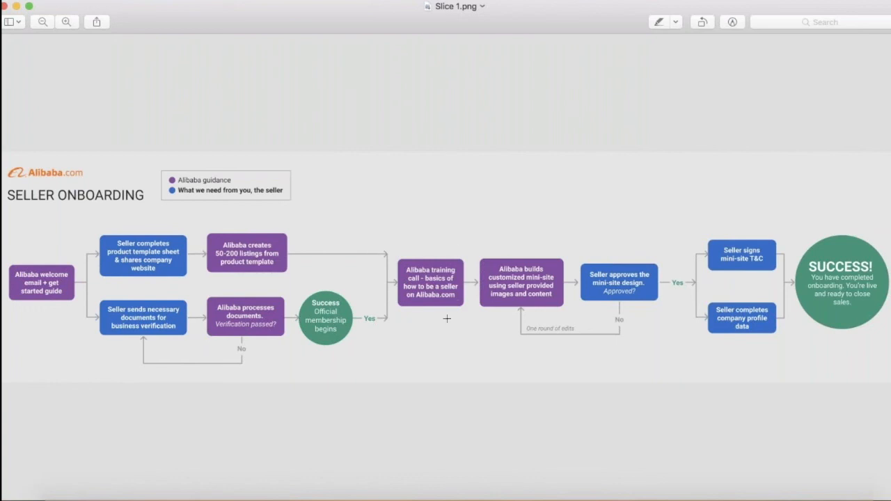
pyautogui.moveTo(415, 279)
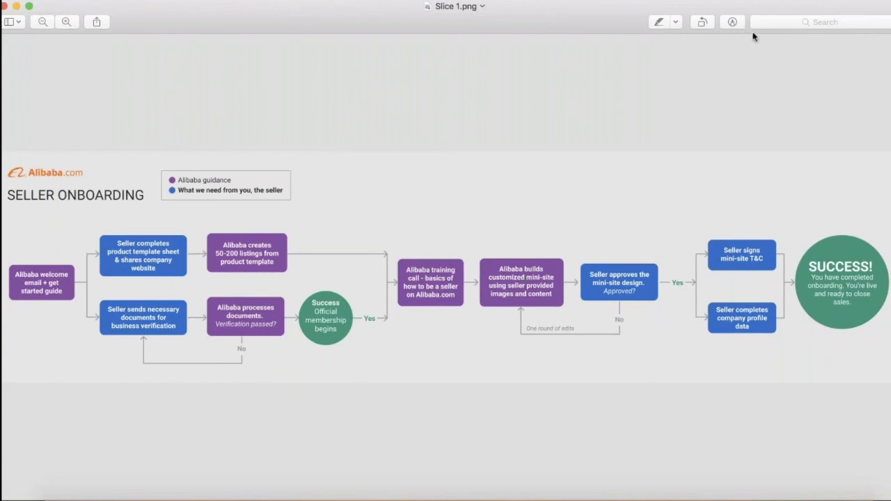
pyautogui.moveTo(836, 264)
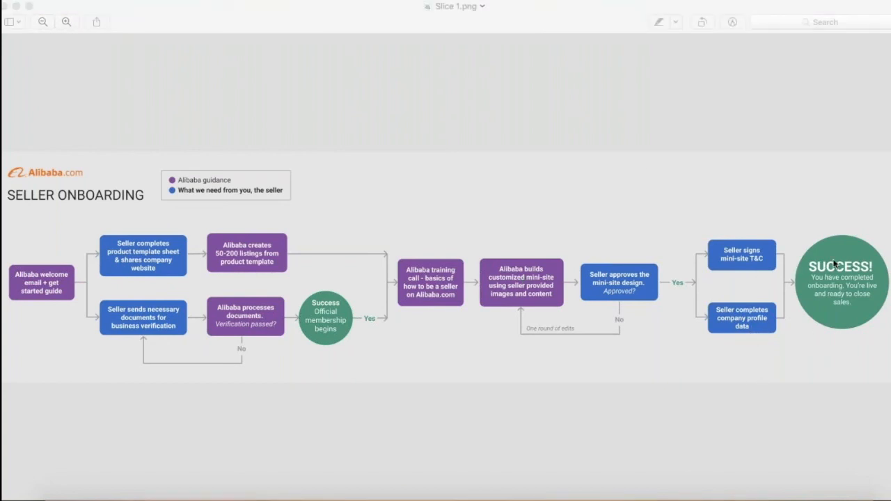
pyautogui.moveTo(800, 296)
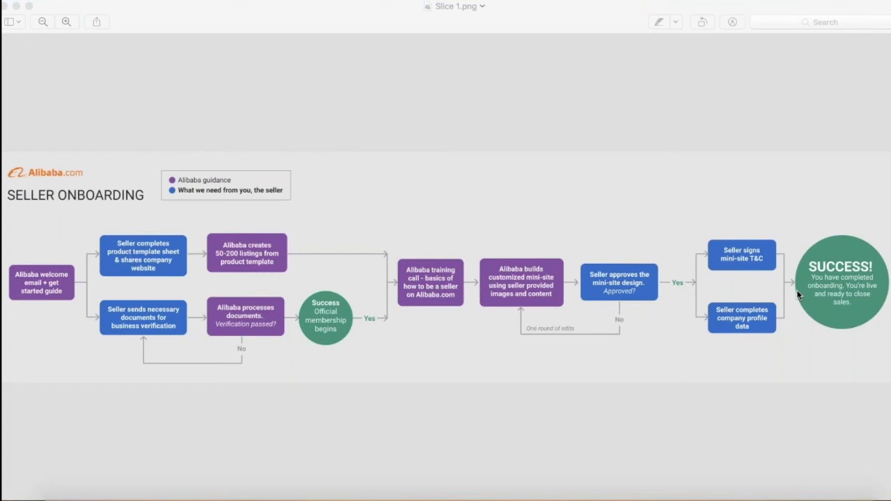
pyautogui.moveTo(766, 406)
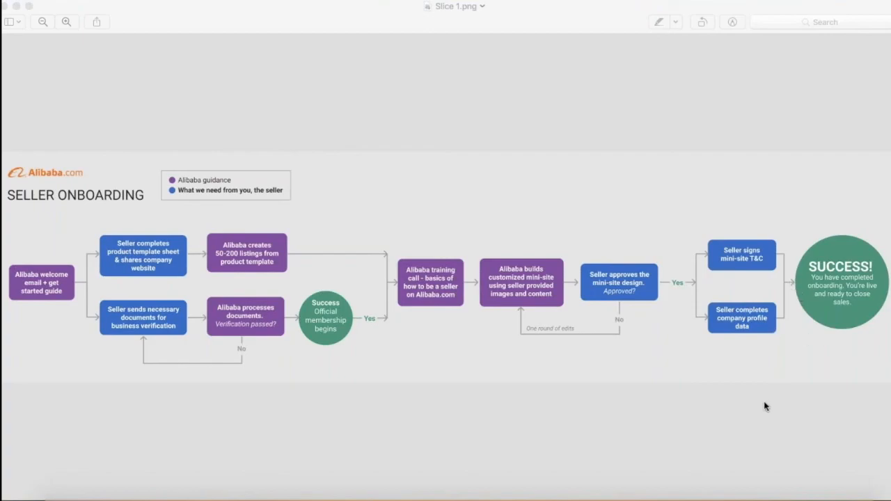